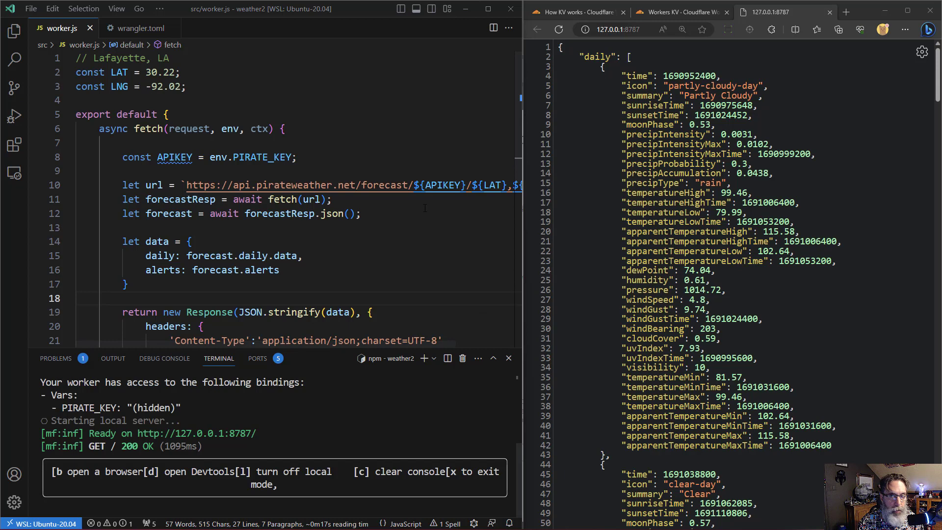
- Reload 127.0.0.1:8787 for the forecast JSON again, then view the 'How KV works' docs
left_click(557, 29)
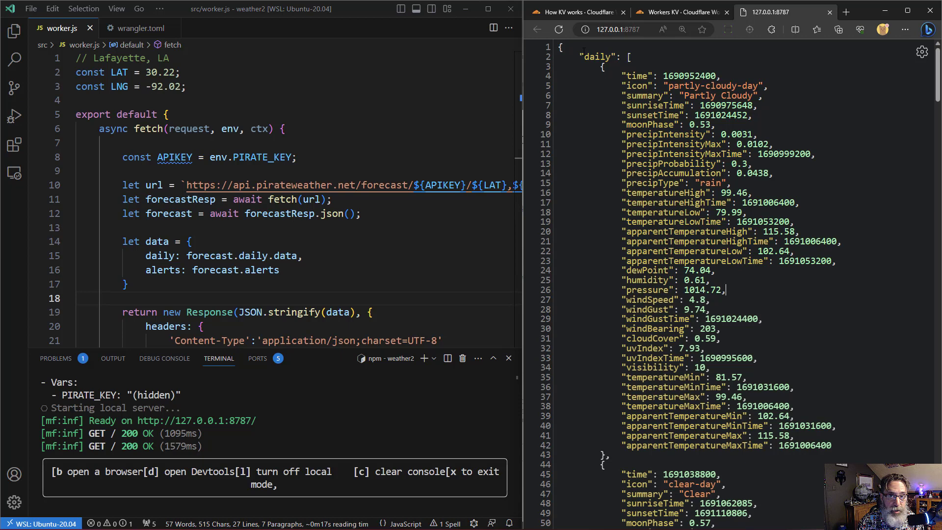
left_click(576, 12)
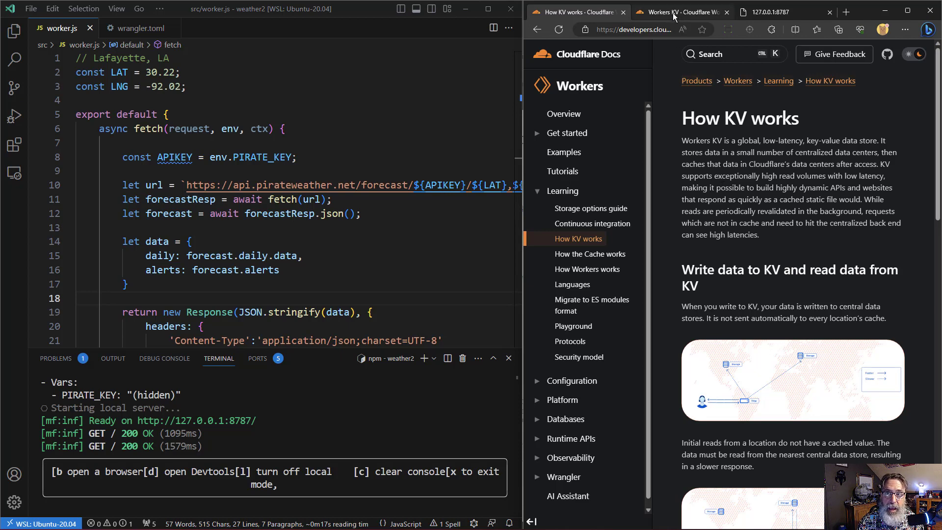
- Switch to the Workers KV docs page on creating a namespace with Wrangler
left_click(679, 12)
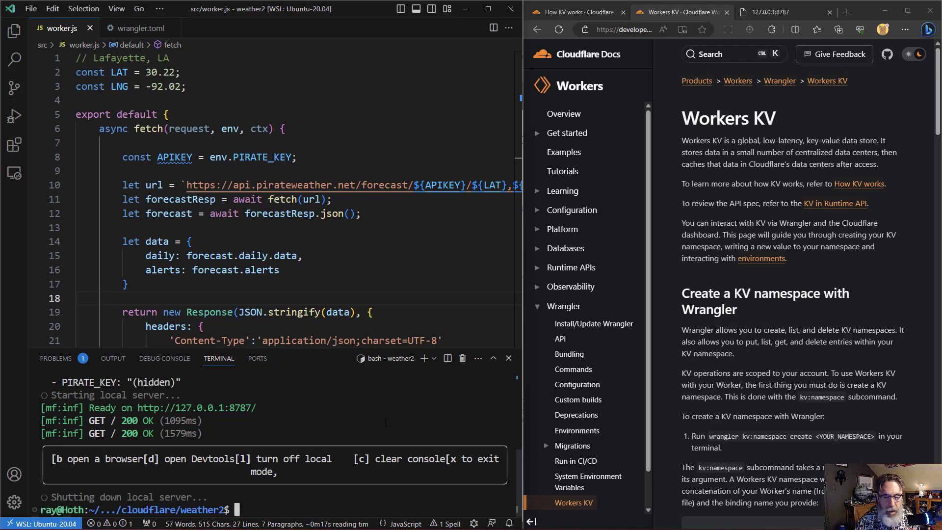
- Run wrangler kv:namespace create weather2 in the terminal to get its binding and id
type("wrangler kv:n")
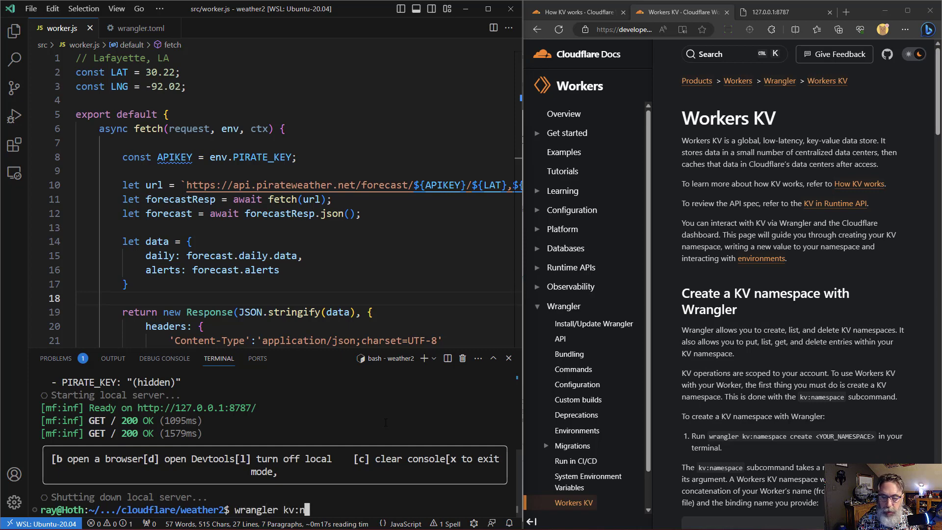
type("amespace")
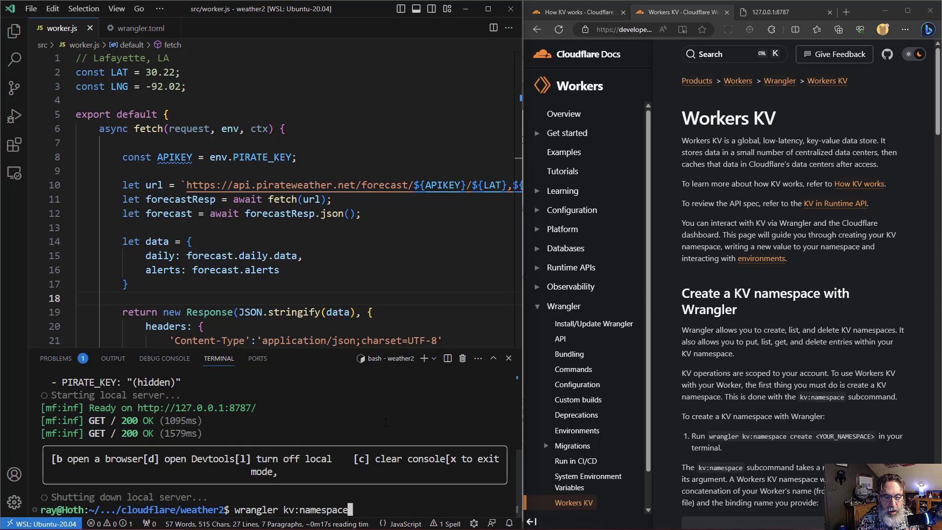
type("create")
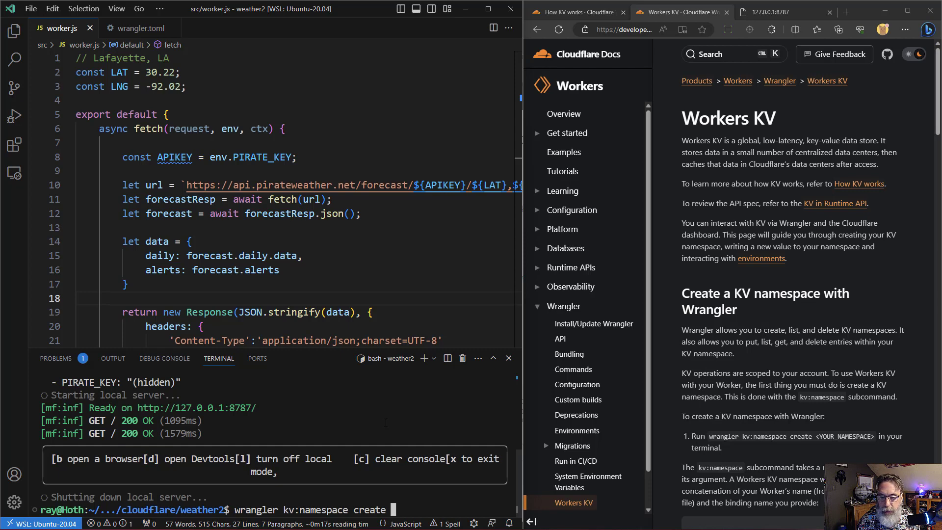
type("weather2")
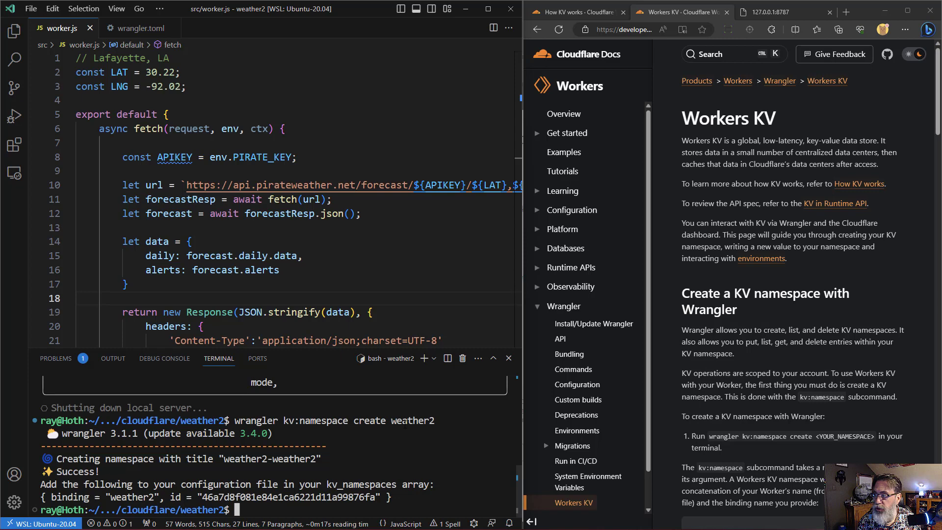
- Add a kv_namespaces array with the weather2 binding and its id to wrangler.toml
left_click(138, 28)
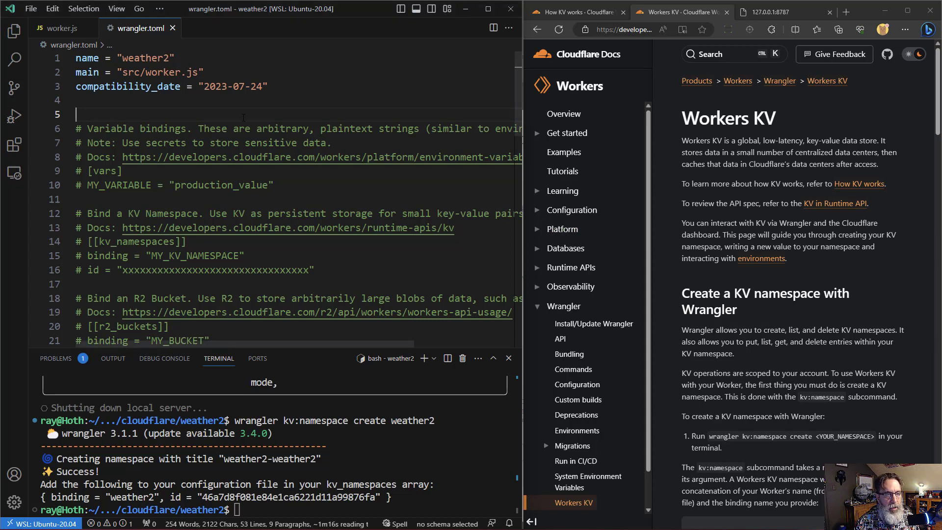
type("kv_namespaces = [")
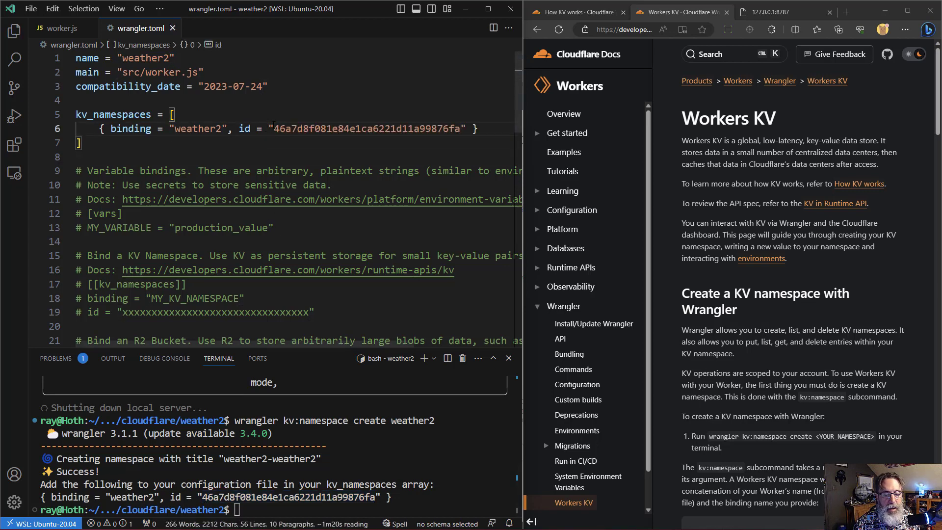
- Run npm run start and hit the wrangler error requiring a separate preview_id
type("wrangler kv:namespace create weather2")
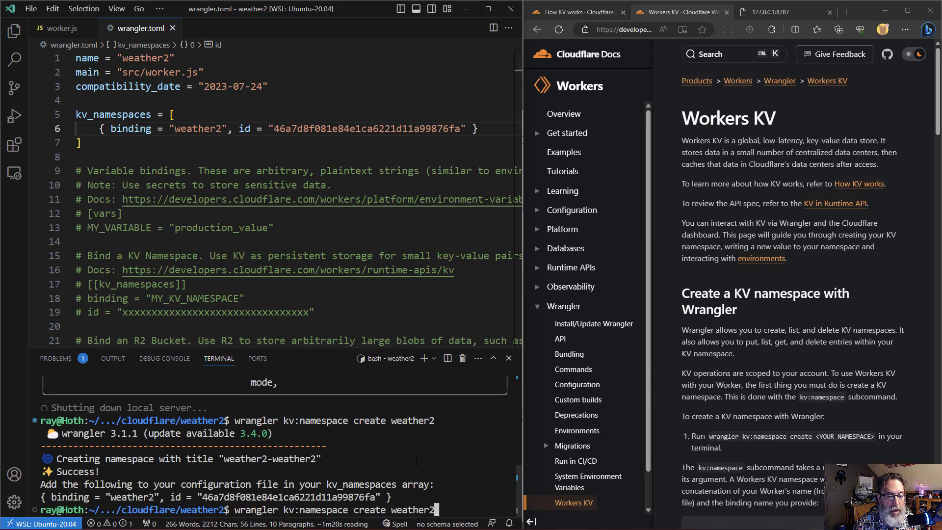
type("npm run start")
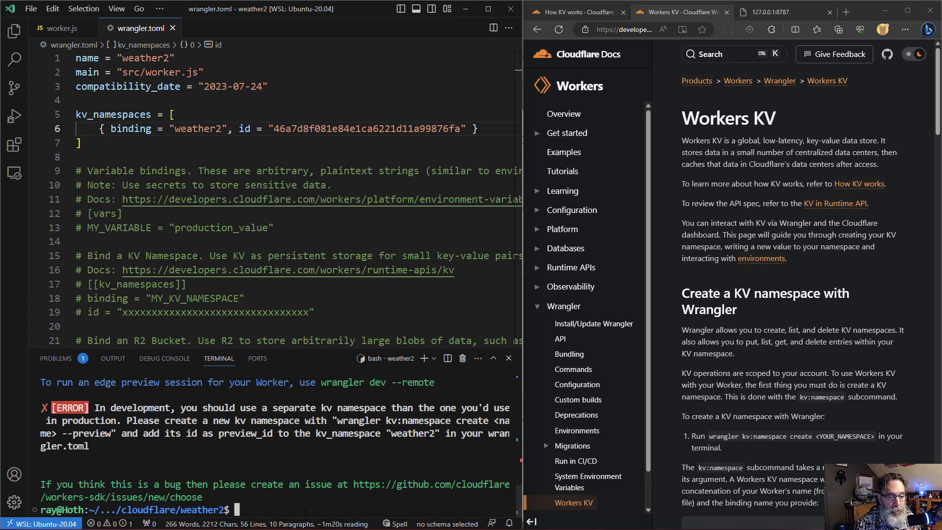
- Create the weather2 preview namespace, save its preview_id in wrangler.toml, and start the dev server
type("wrangler kv:namespace create weather2 --preview")
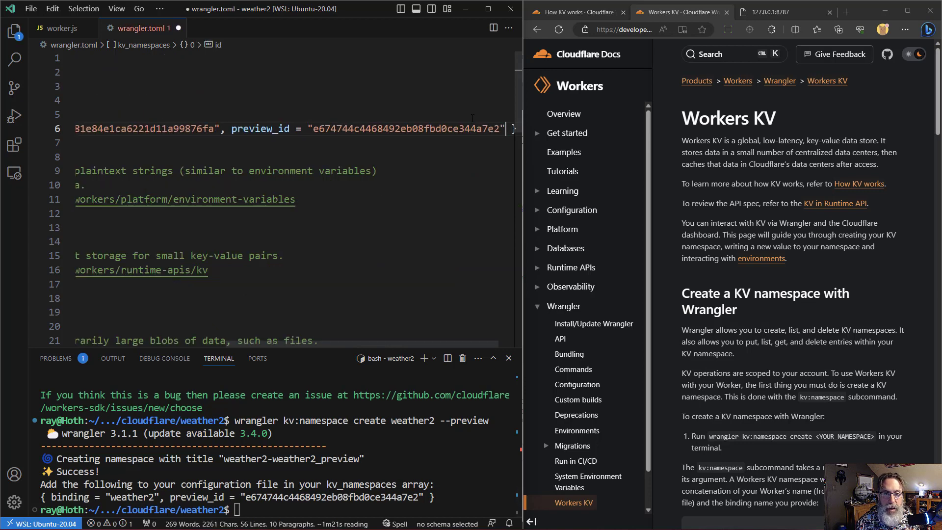
key("ctrl+s")
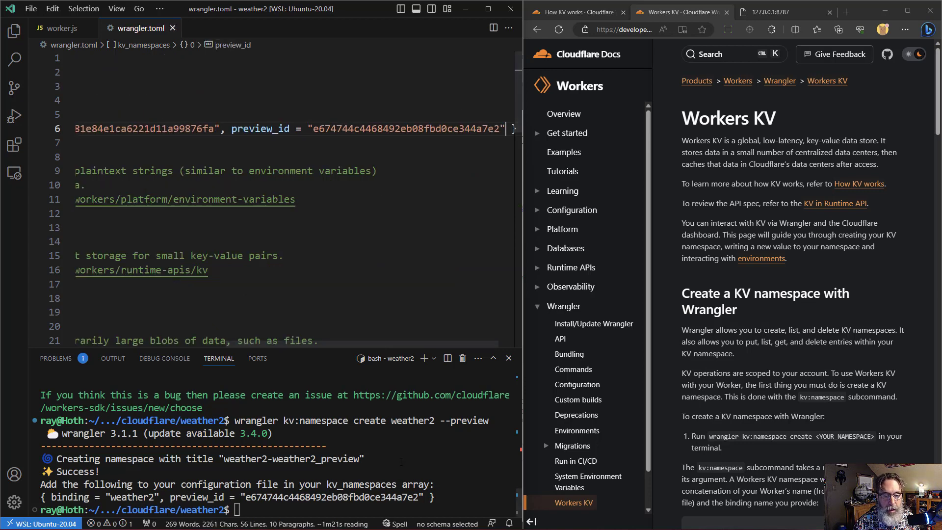
type("npm run start")
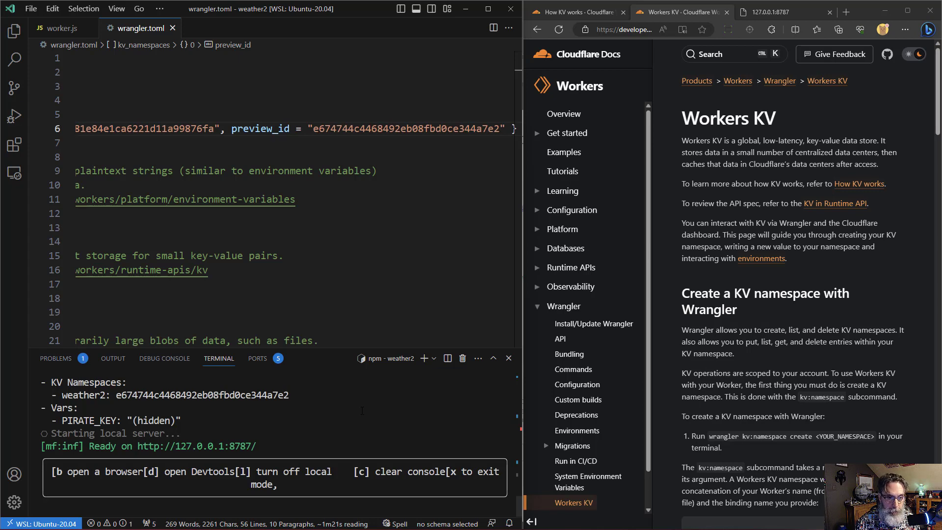
left_click(59, 28)
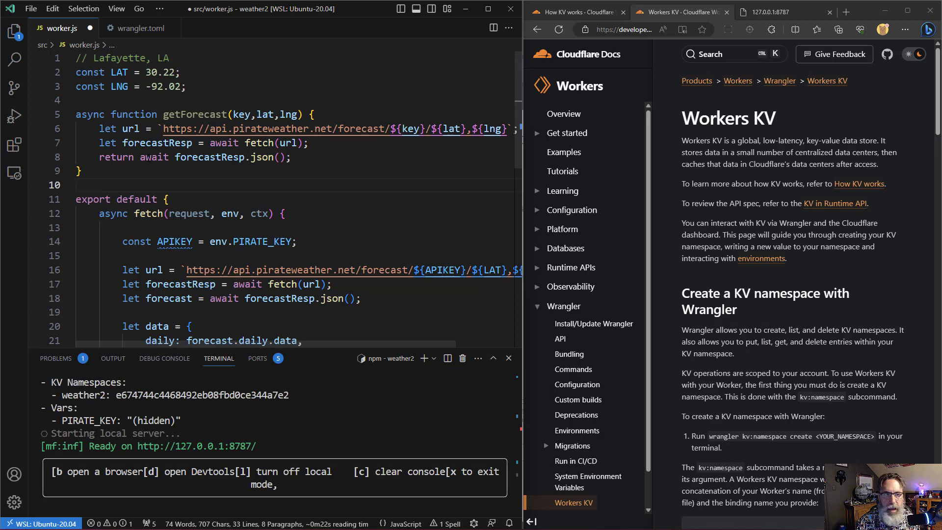
mouse_move(691, 202)
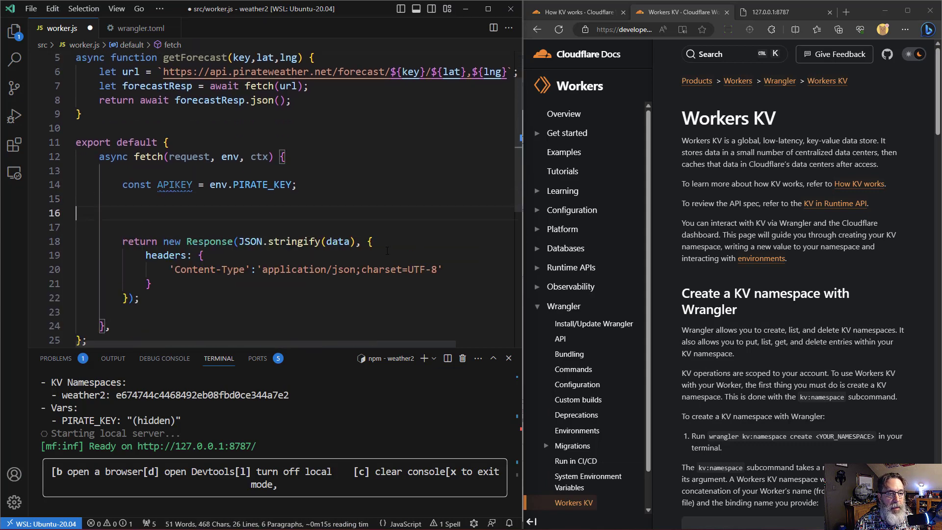
- Read the 'cache' key from env.weather2 and add an if(!forecast) block that fetches and builds the forecast
type("let forecast = await env.weather2.get('cache');")
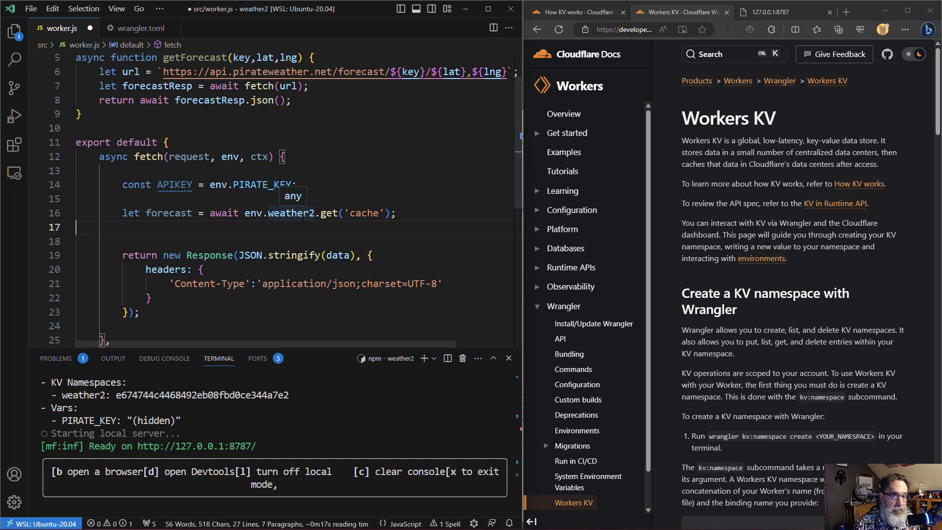
mouse_move(390, 226)
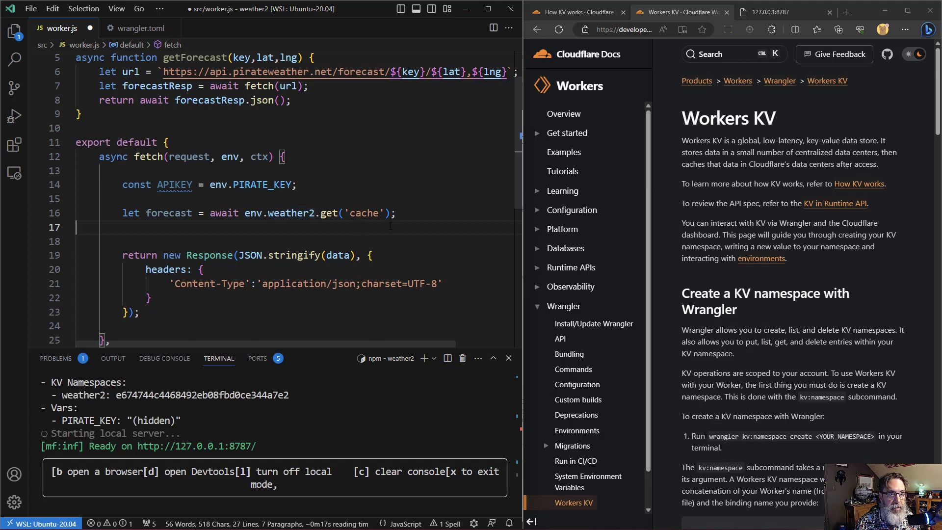
mouse_move(414, 237)
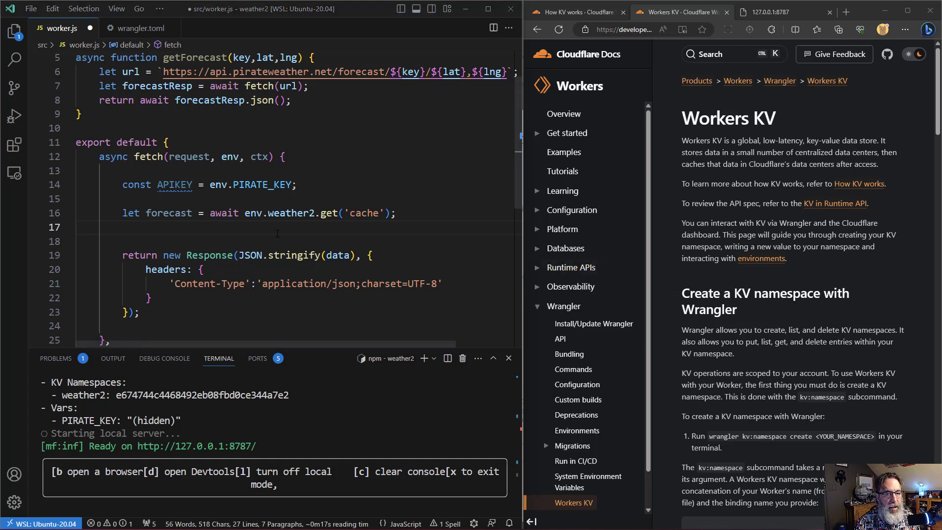
type("if(!forecast) {")
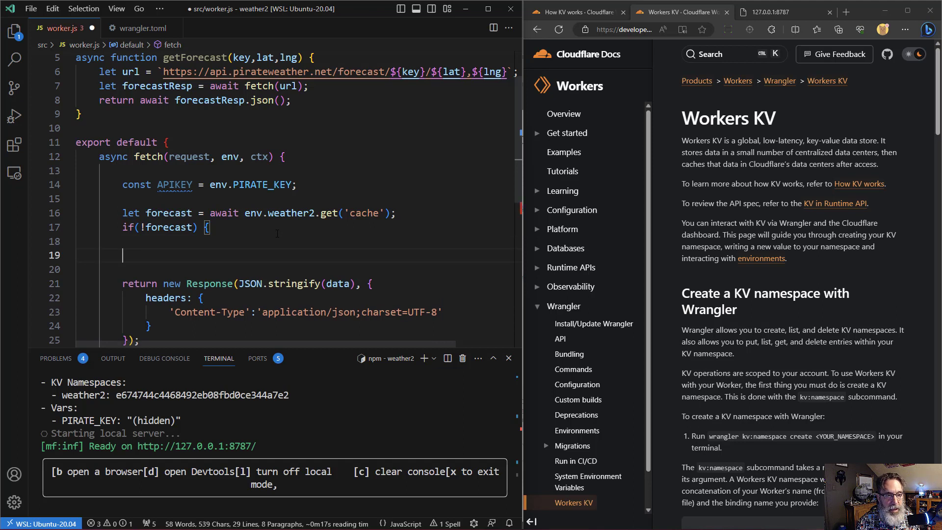
type("}")
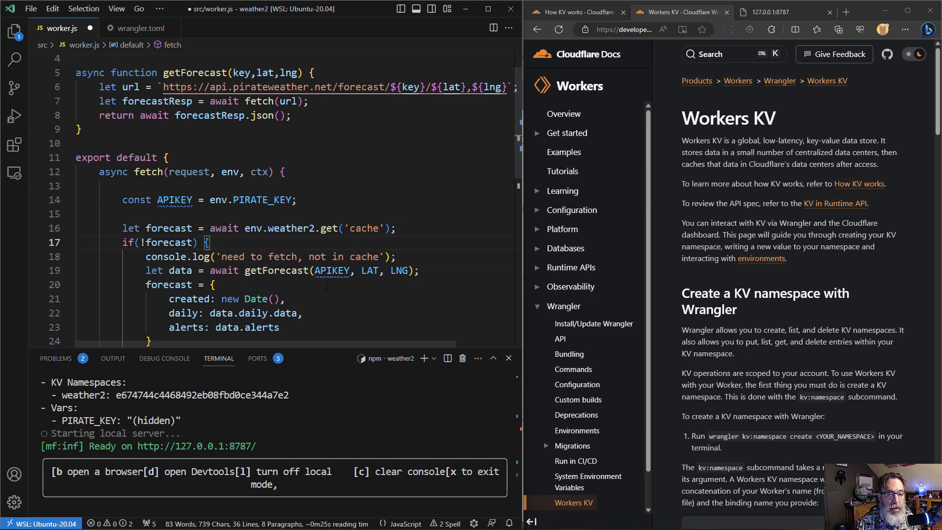
- Return JSON.stringify(forecast) instead of data in the worker's response
scroll("down", 3)
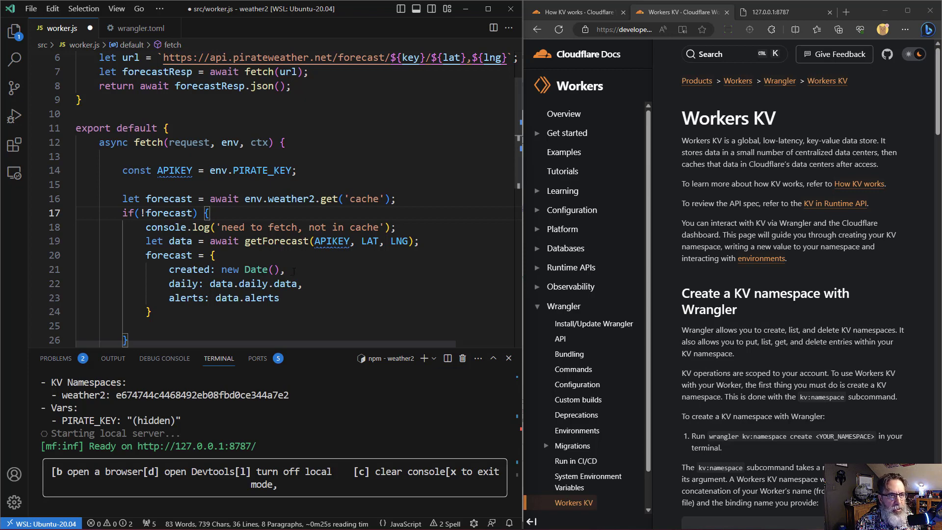
scroll("down", 3)
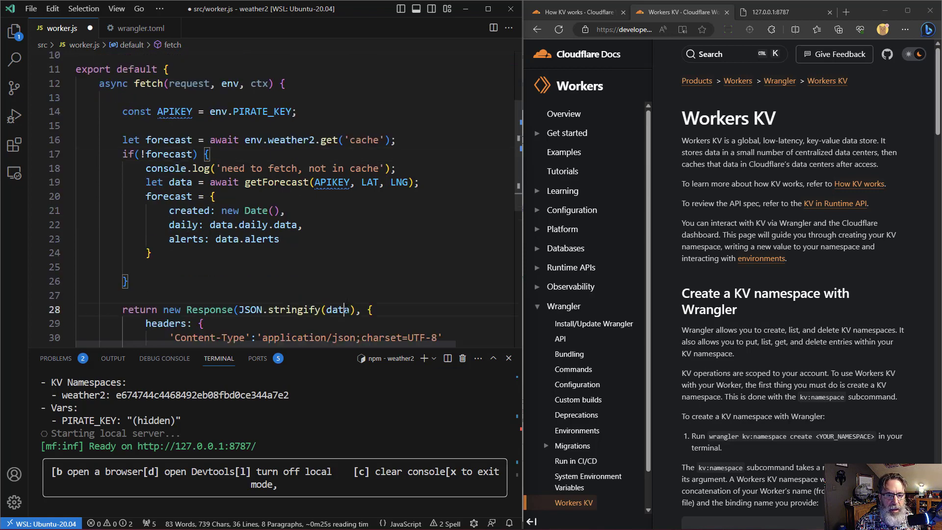
type("forecas")
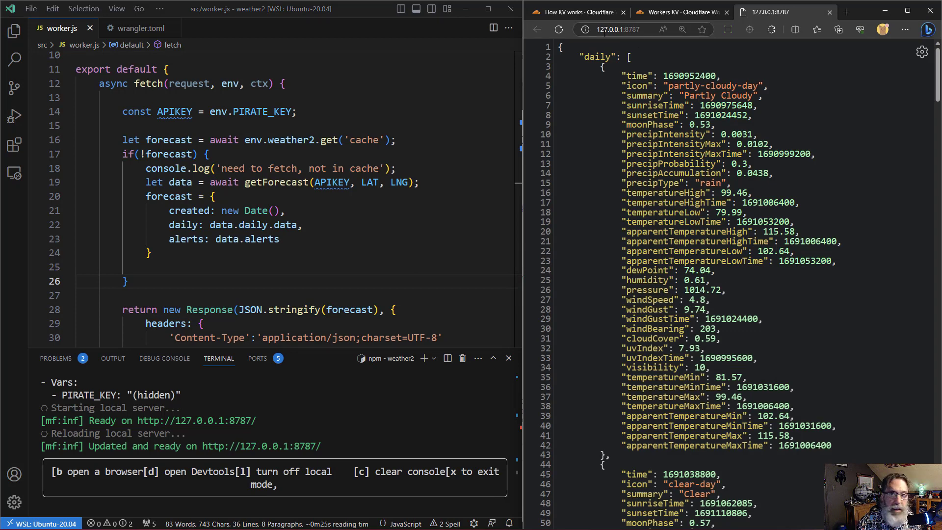
- Reload the local page so the worker returns forecast JSON and logs 'need to fetch, not in cache'
left_click(559, 30)
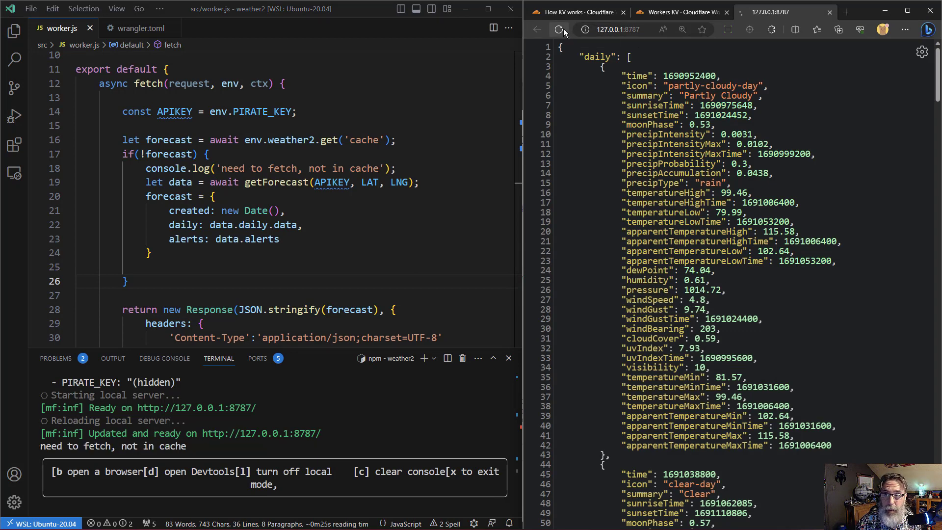
left_click(558, 29)
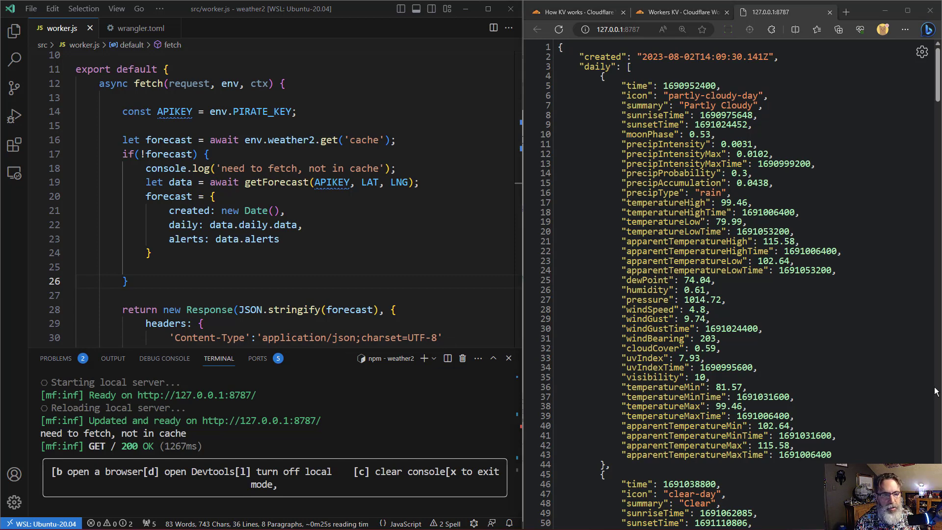
- Put the stringified forecast into weather2 'cache' with an expirationTtl, else JSON.parse the cached value
key("Enter")
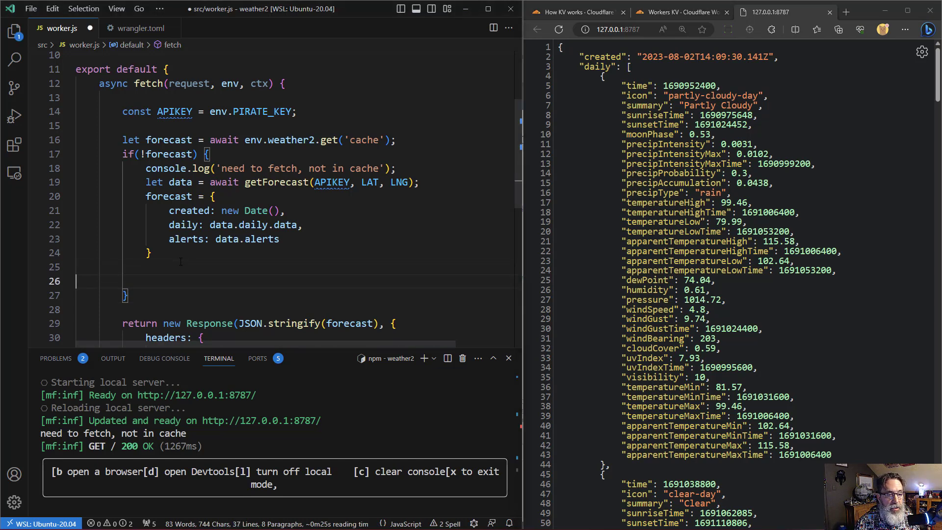
type("await env.weather2.put('cache', JSON.stringify(forecast));")
left_click(316, 295)
type(" else forecast = JSON.parse(forecast);")
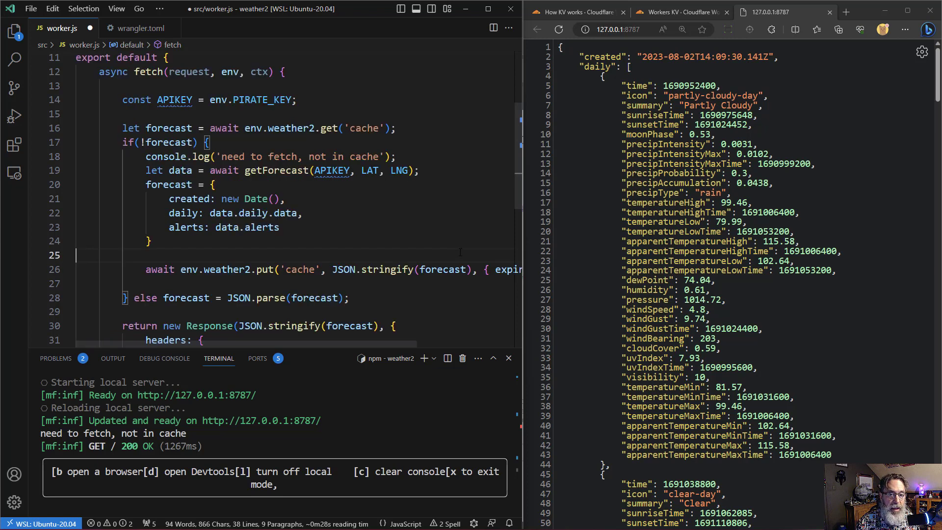
scroll("right", 3)
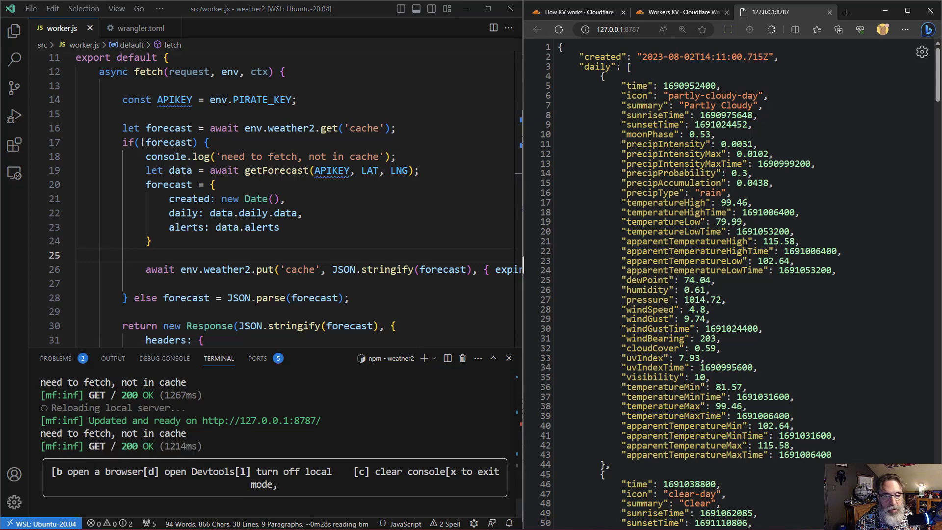
- Reload repeatedly to see millisecond cached responses, then a fresh fetch after the 60-second expiry
left_click(558, 29)
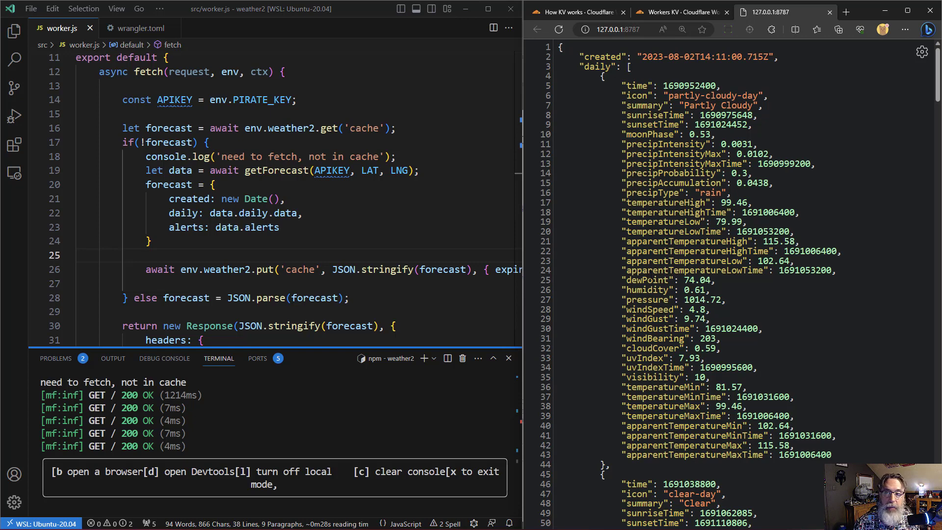
left_click(557, 29)
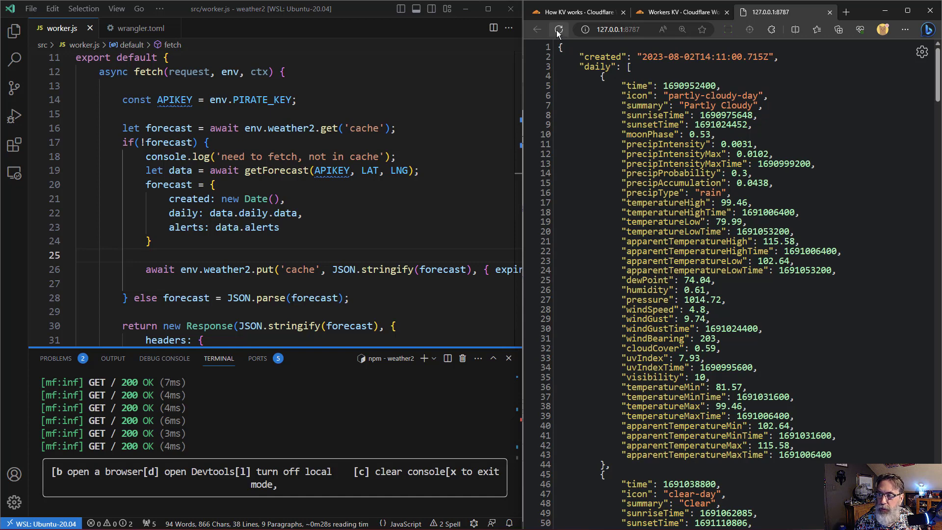
mouse_move(558, 29)
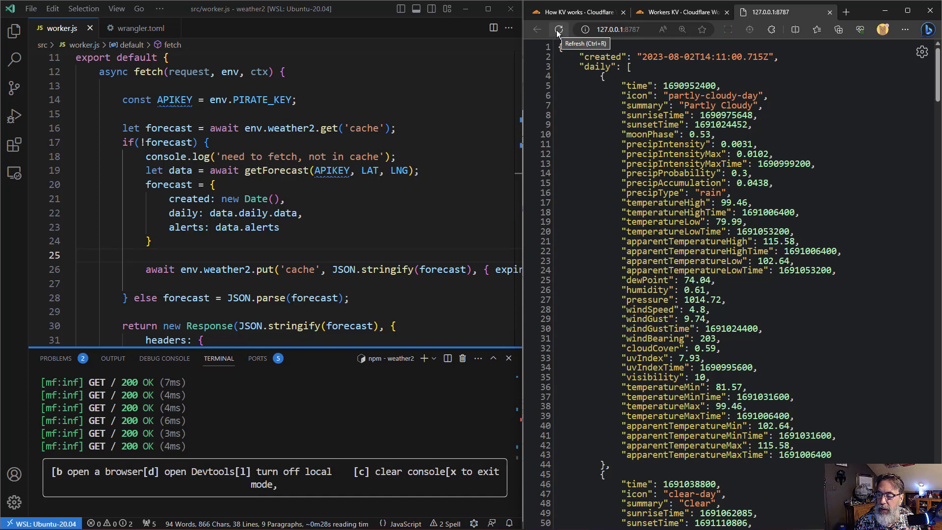
left_click(557, 28)
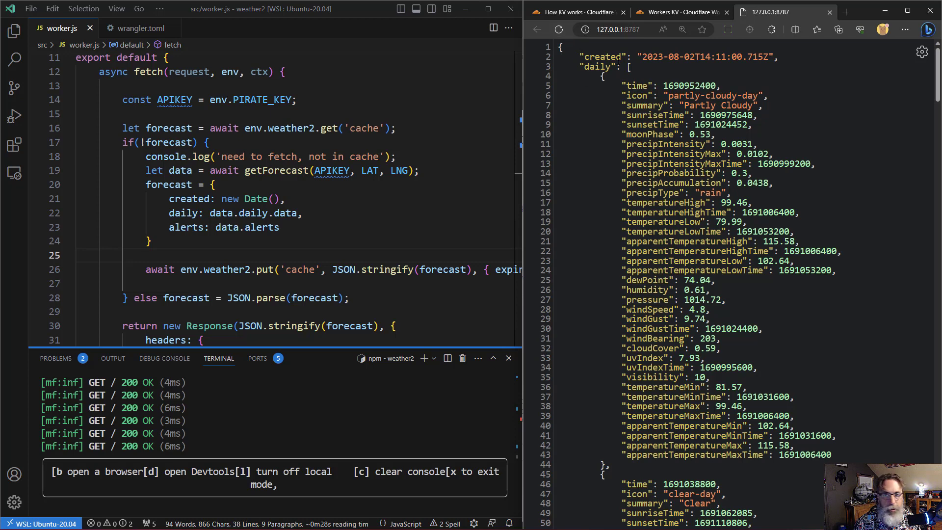
mouse_move(558, 29)
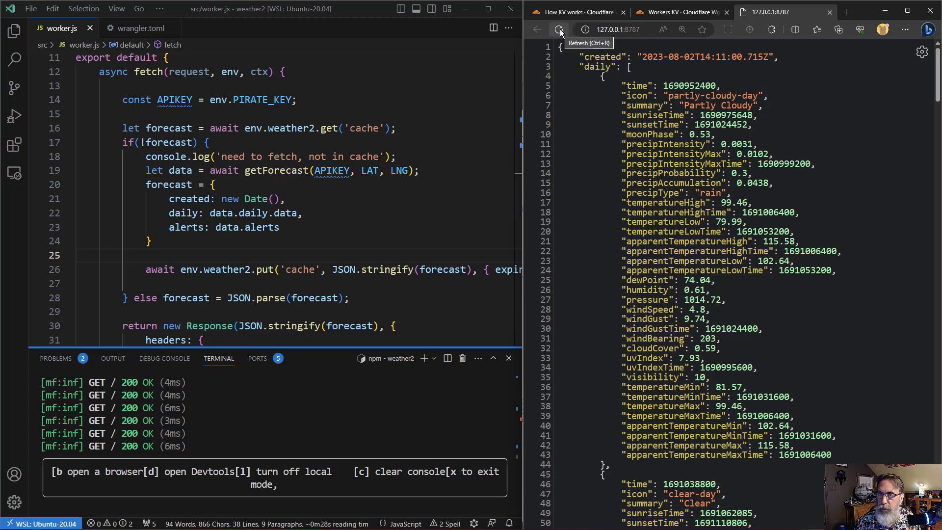
left_click(558, 28)
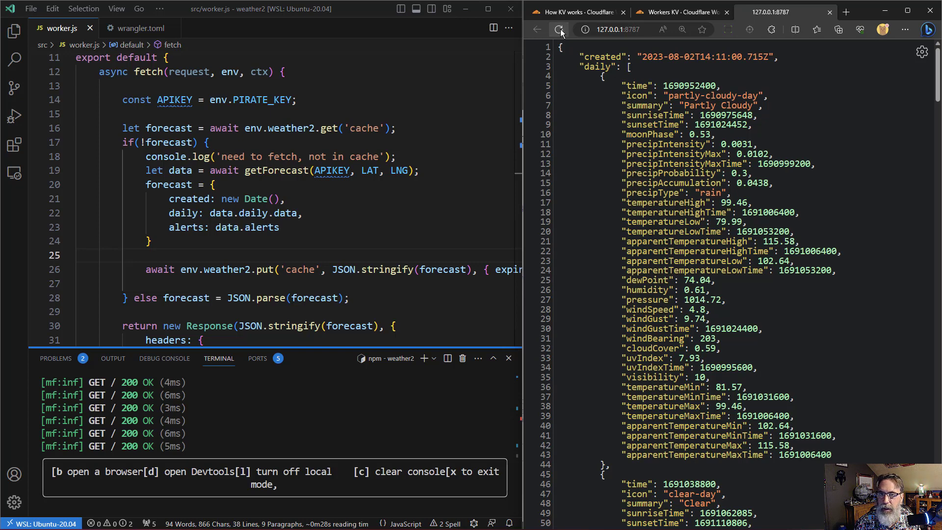
left_click(558, 30)
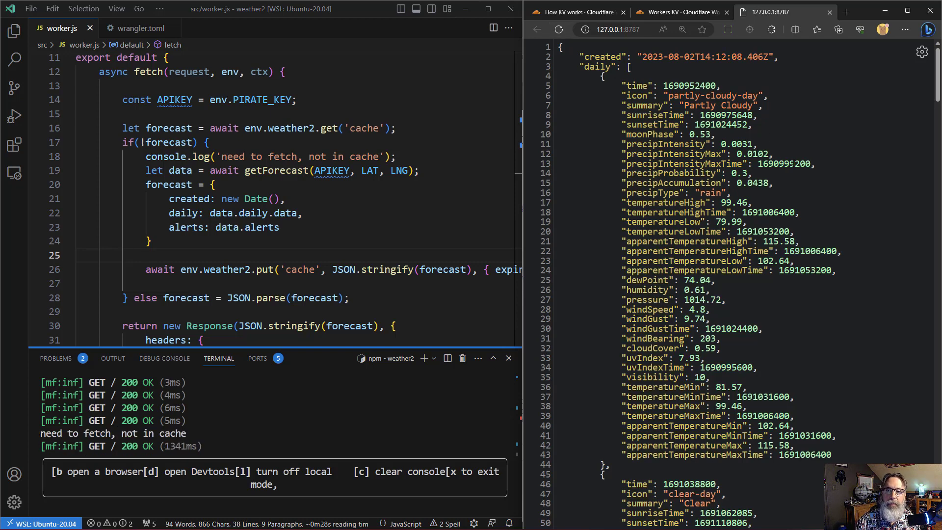